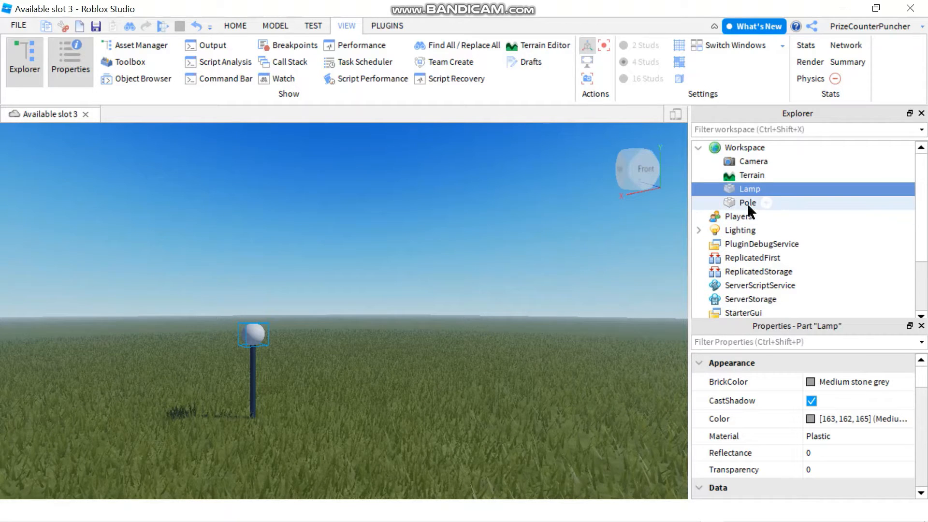
- Insert a PointLight into the Lamp part by searching 'po' in Insert Object
{"action": "left_click", "coordinate": [748, 202]}
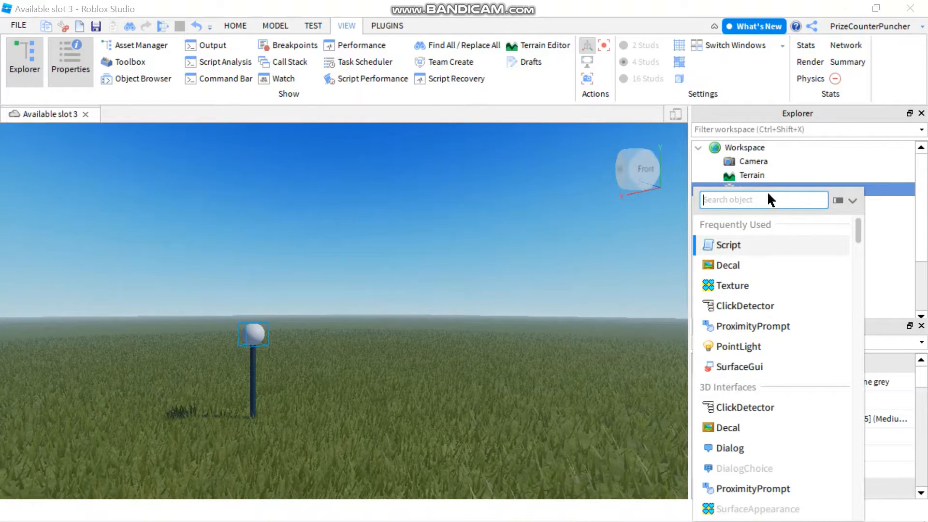
{"action": "type", "text": "point"}
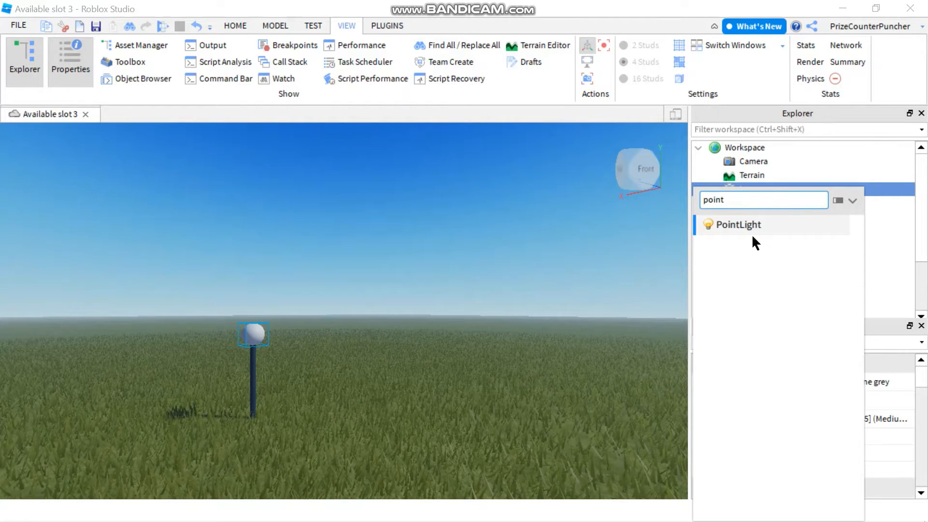
{"action": "left_click", "coordinate": [739, 225]}
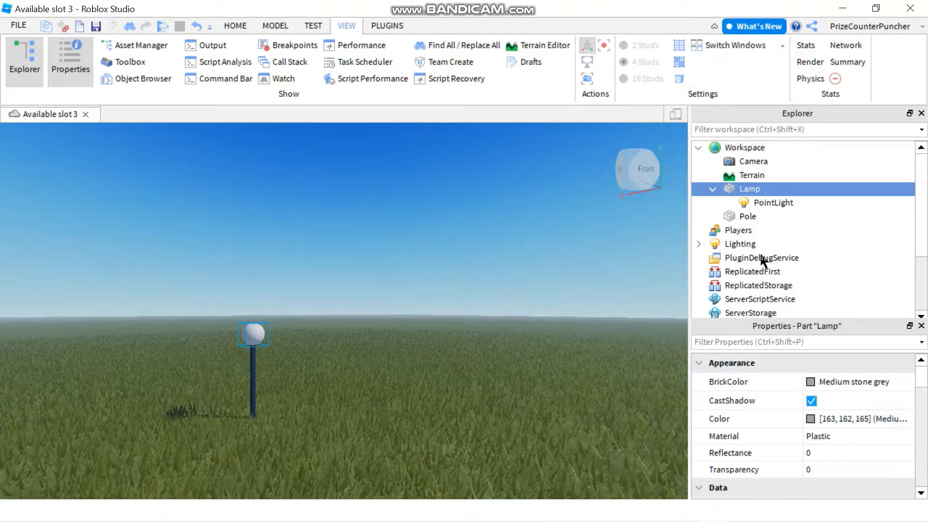
- Drag the PointLight's Brightness slider up and back, settling at about 12.82
{"action": "left_click", "coordinate": [773, 203]}
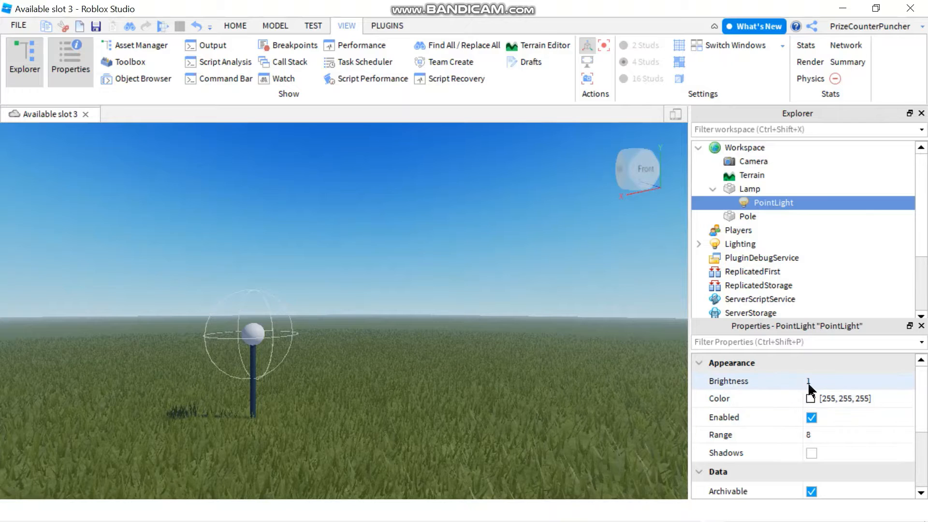
{"action": "left_click", "coordinate": [822, 380]}
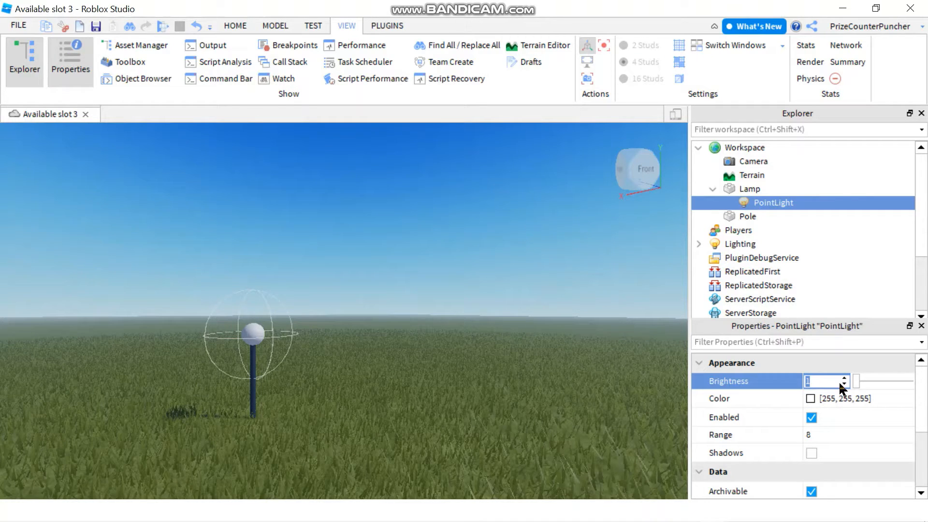
{"action": "left_click_drag", "start_coordinate": [855, 381], "coordinate": [881, 381]}
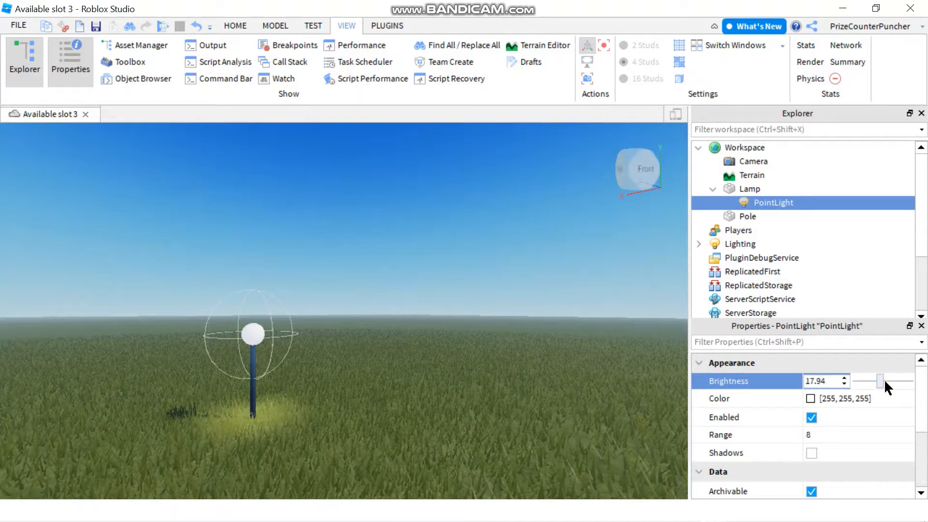
{"action": "left_click_drag", "start_coordinate": [880, 381], "coordinate": [871, 380]}
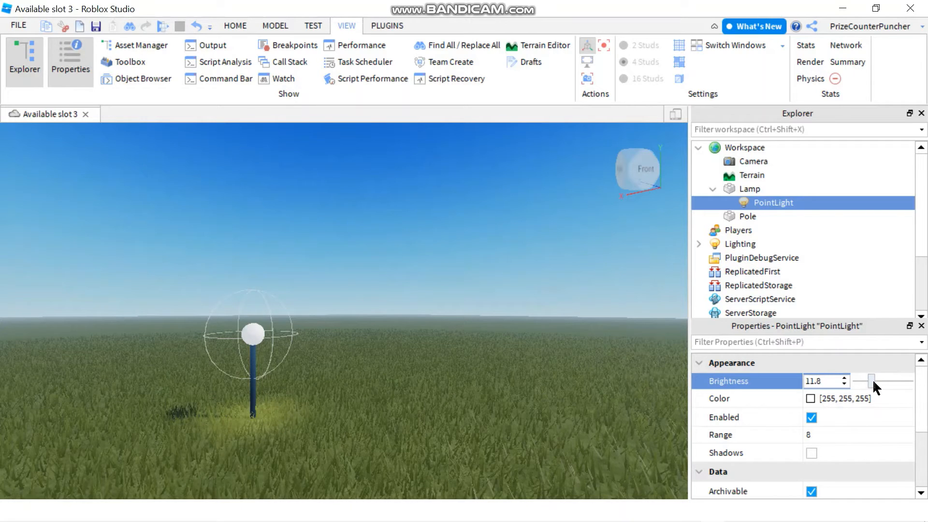
{"action": "left_click_drag", "start_coordinate": [872, 380], "coordinate": [878, 381]}
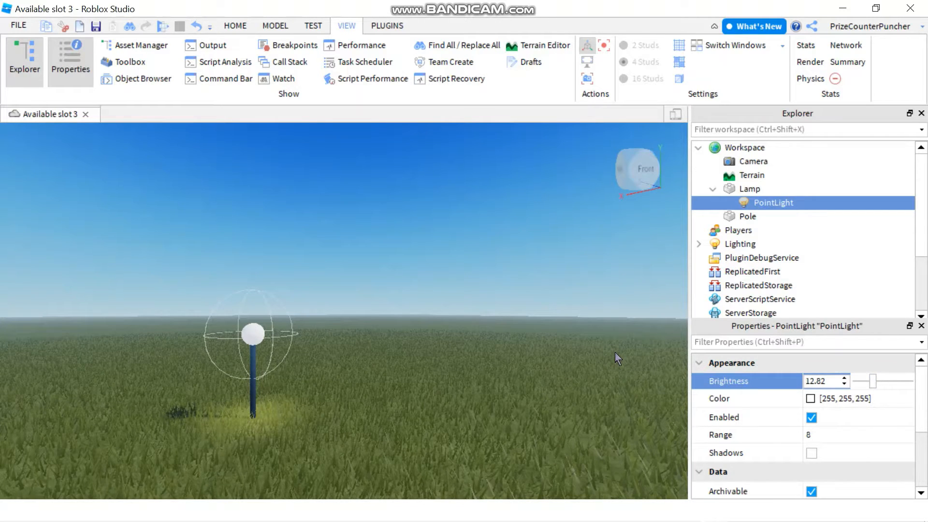
{"action": "mouse_move", "coordinate": [773, 282]}
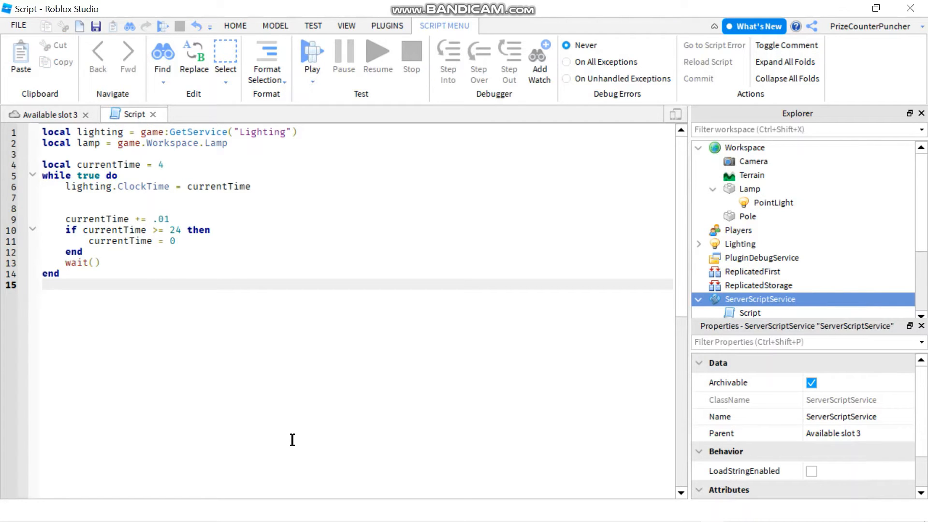
{"action": "mouse_move", "coordinate": [239, 140]}
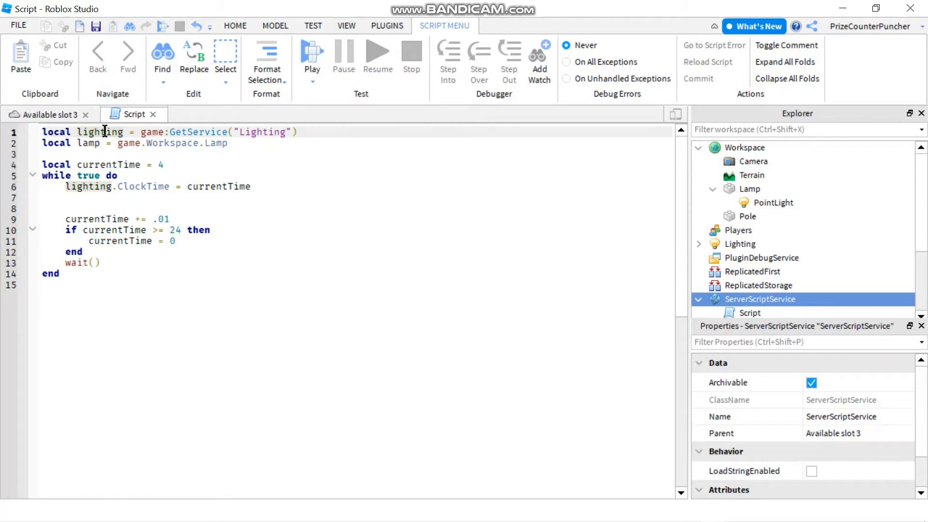
- Select the lighting variable name and highlight lines in the day/night script
{"action": "double_click", "coordinate": [87, 143]}
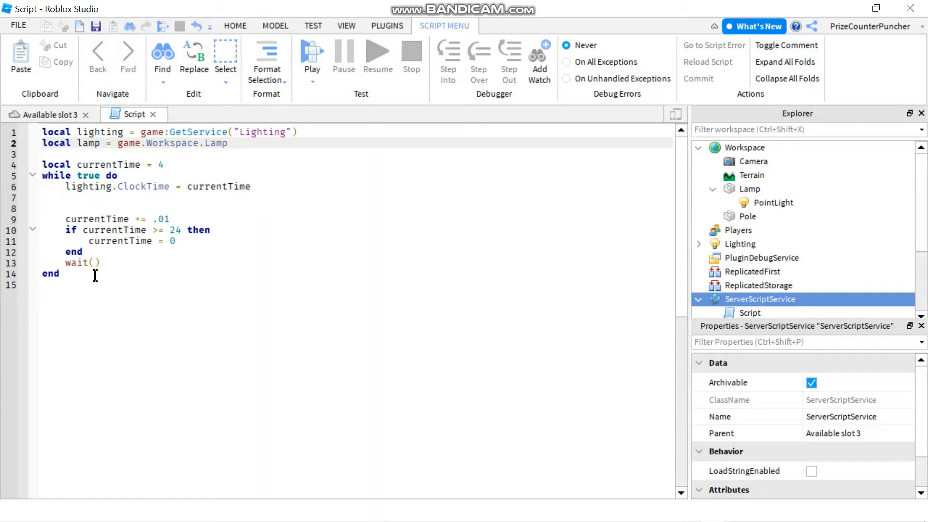
{"action": "left_click", "coordinate": [65, 285]}
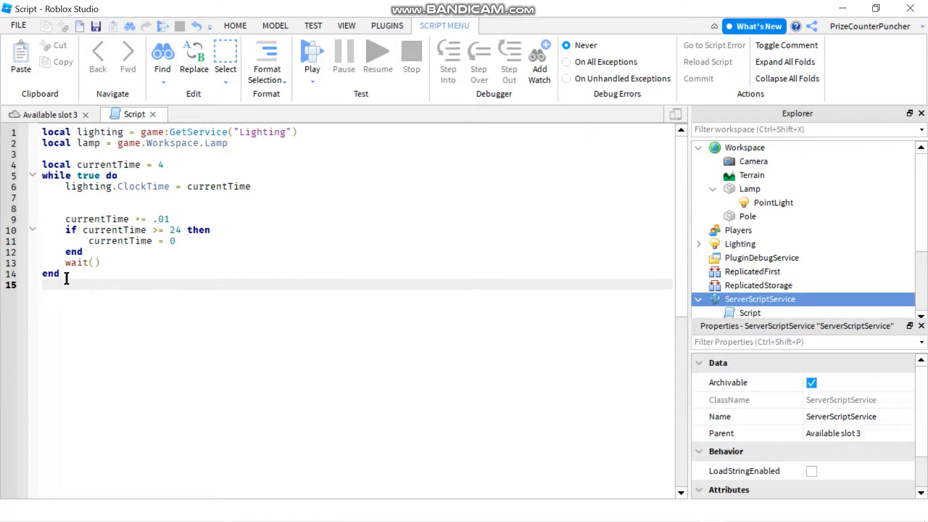
{"action": "left_click_drag", "start_coordinate": [43, 175], "coordinate": [62, 273]}
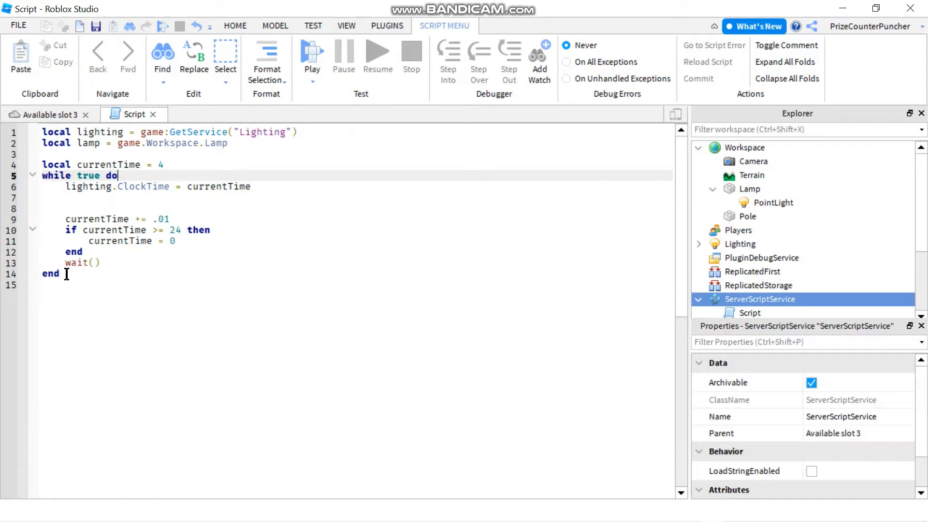
{"action": "left_click", "coordinate": [169, 165]}
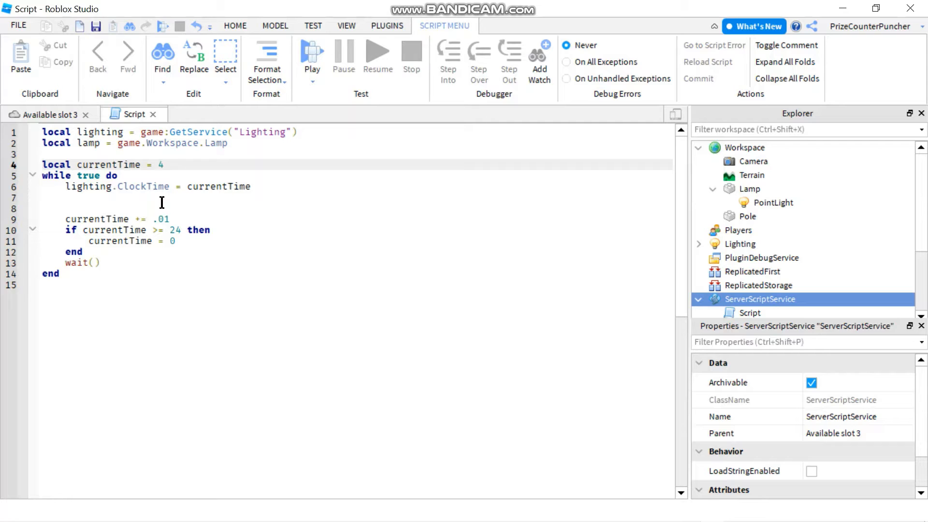
- Highlight the ClockTime property names in the loop and add a new line
{"action": "double_click", "coordinate": [145, 186]}
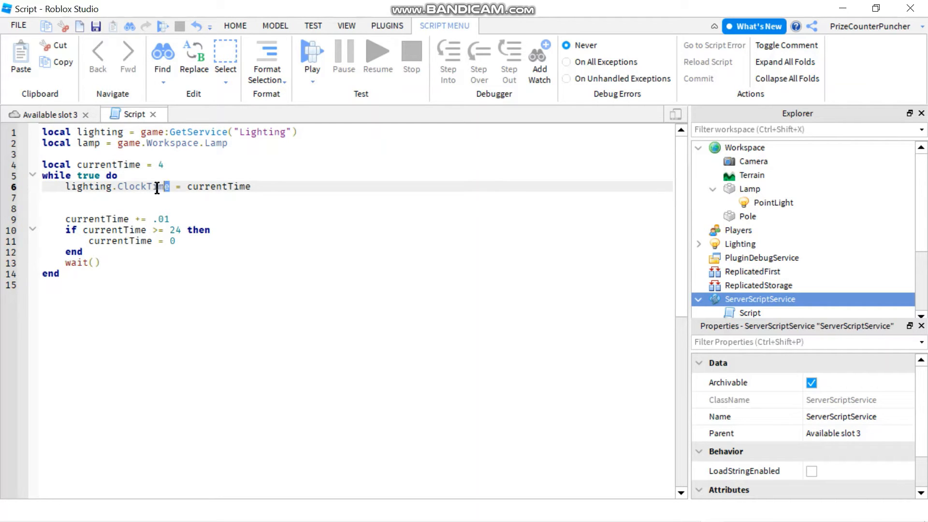
{"action": "double_click", "coordinate": [219, 186]}
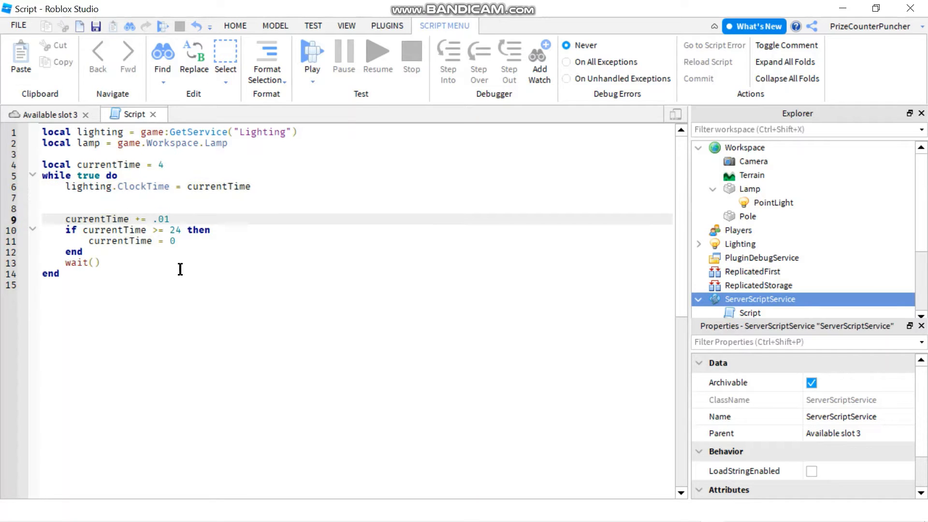
{"action": "left_click", "coordinate": [175, 230]}
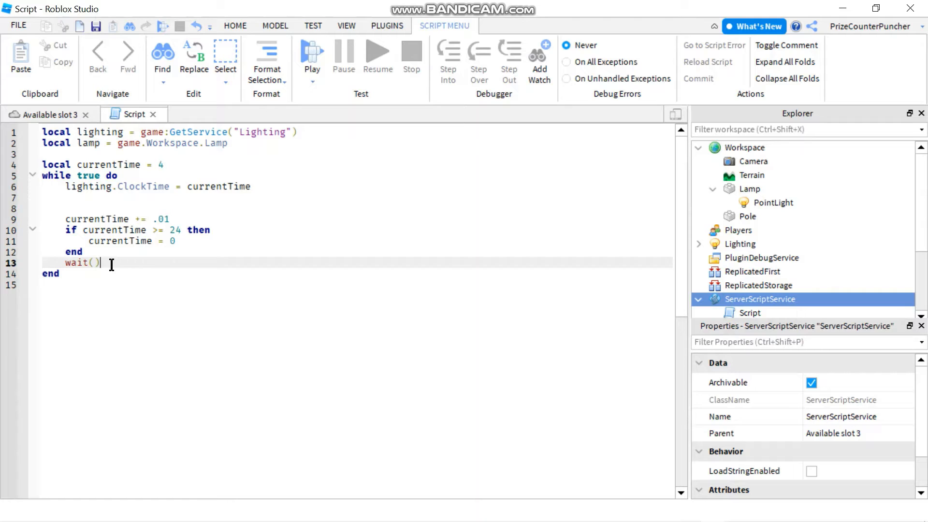
{"action": "key", "text": "enter"}
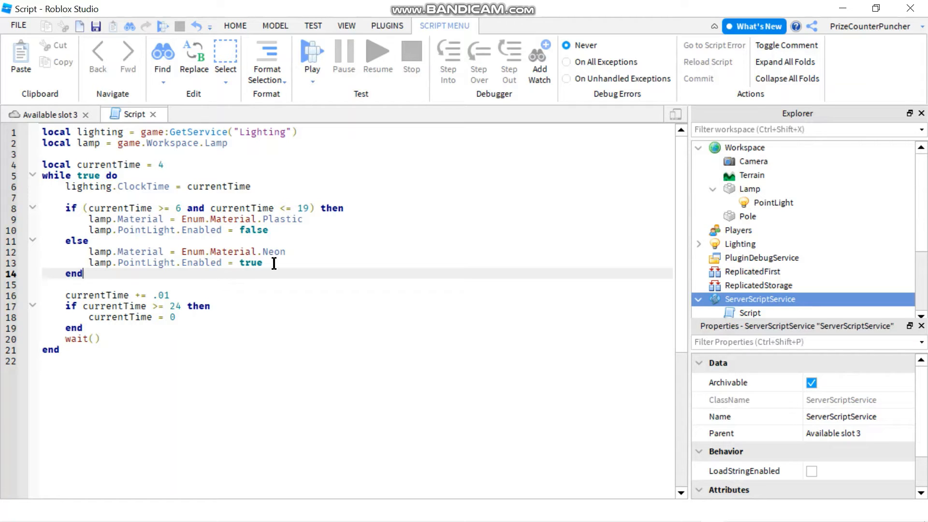
{"action": "mouse_move", "coordinate": [51, 255]}
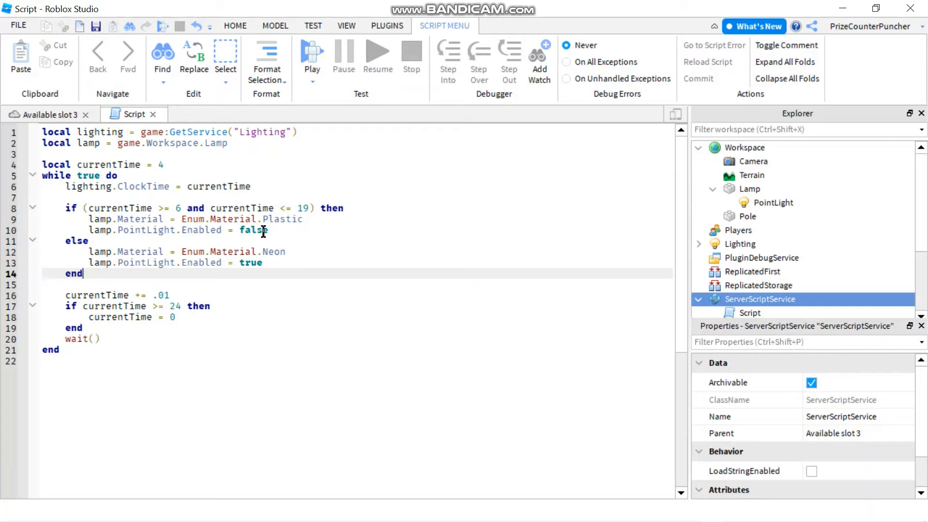
{"action": "mouse_move", "coordinate": [265, 222]}
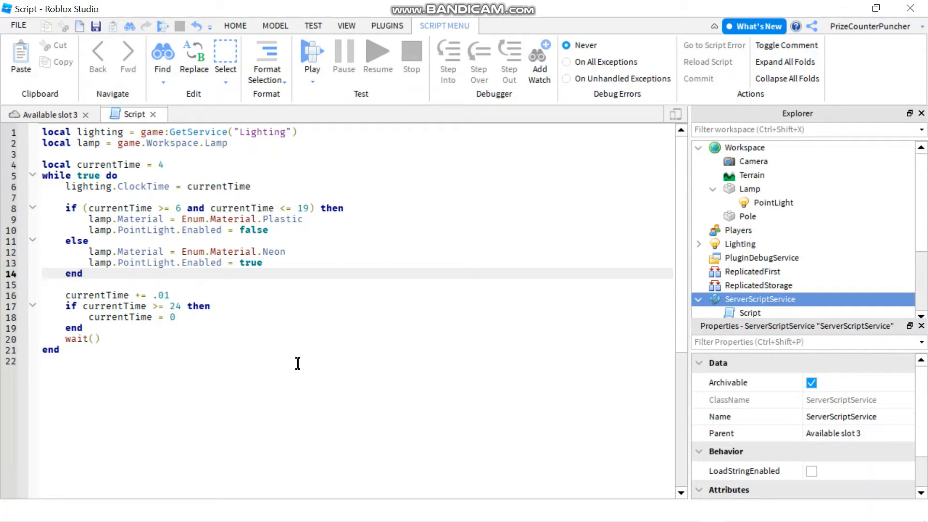
- Click into the script at the 6–19 Neon/Plastic light toggle block
{"action": "left_click", "coordinate": [86, 274]}
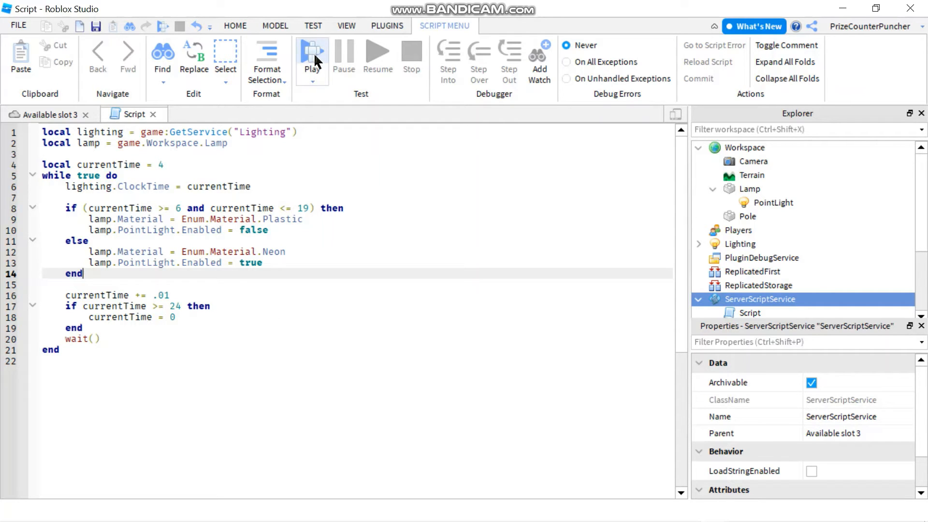
- Start a Play test and wait for the character to spawn near the lamp post
{"action": "left_click", "coordinate": [312, 56]}
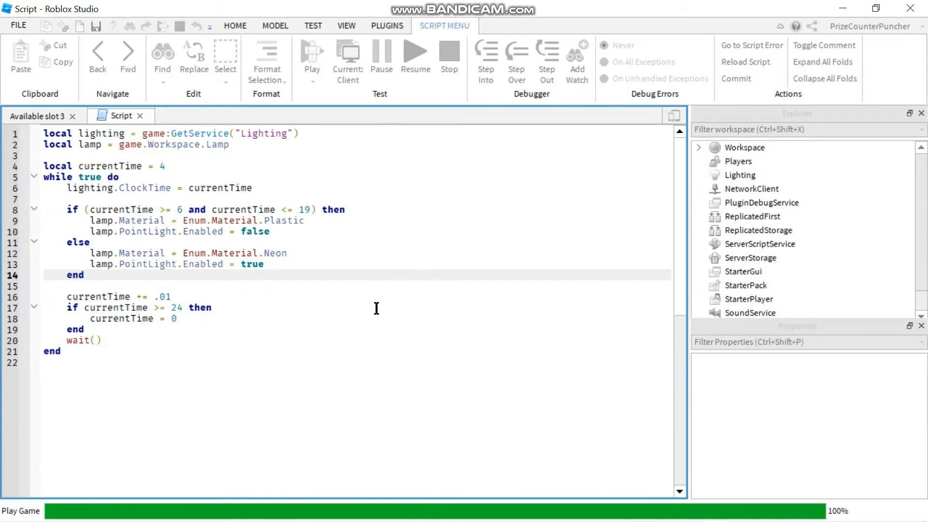
{"action": "left_click", "coordinate": [36, 116]}
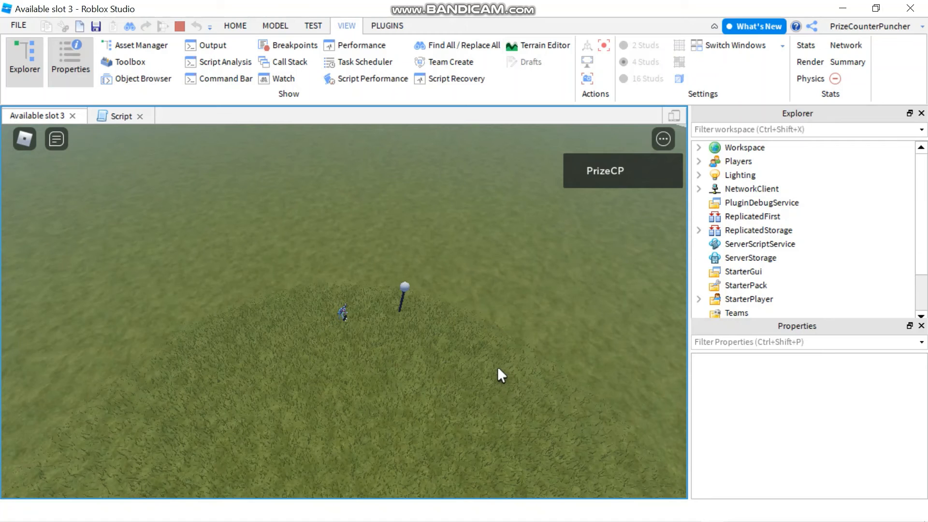
{"action": "mouse_move", "coordinate": [491, 377]}
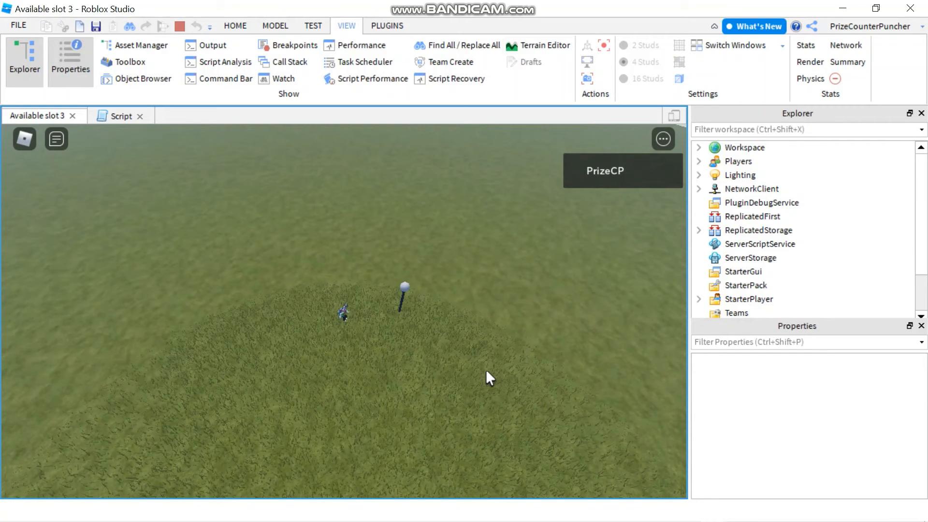
{"action": "mouse_move", "coordinate": [456, 364]}
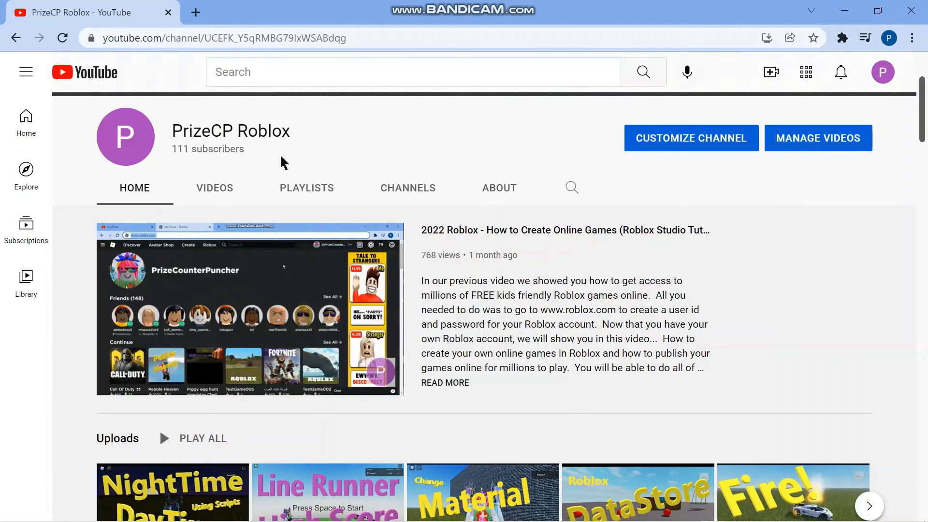
{"action": "mouse_move", "coordinate": [307, 190]}
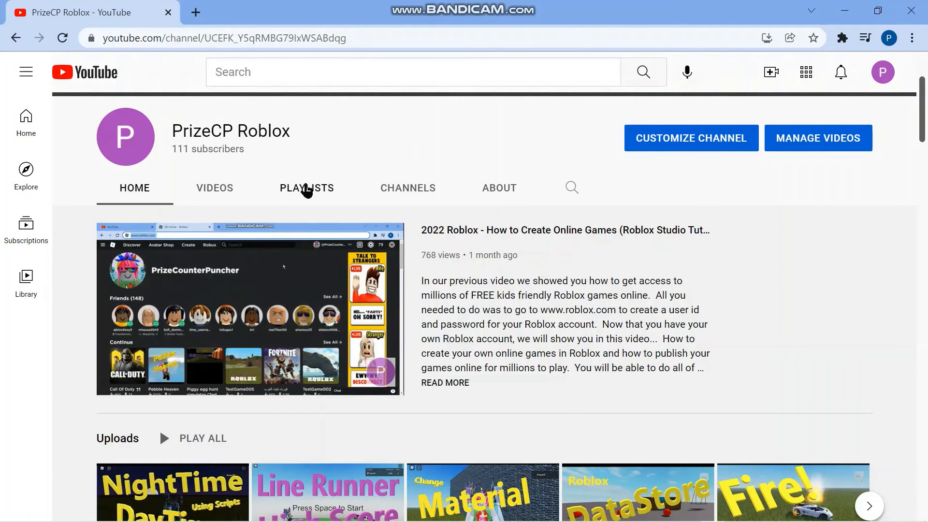
- Show the PrizeCP channel's playlists and scroll toward Extreme Short Series
{"action": "left_click", "coordinate": [307, 187]}
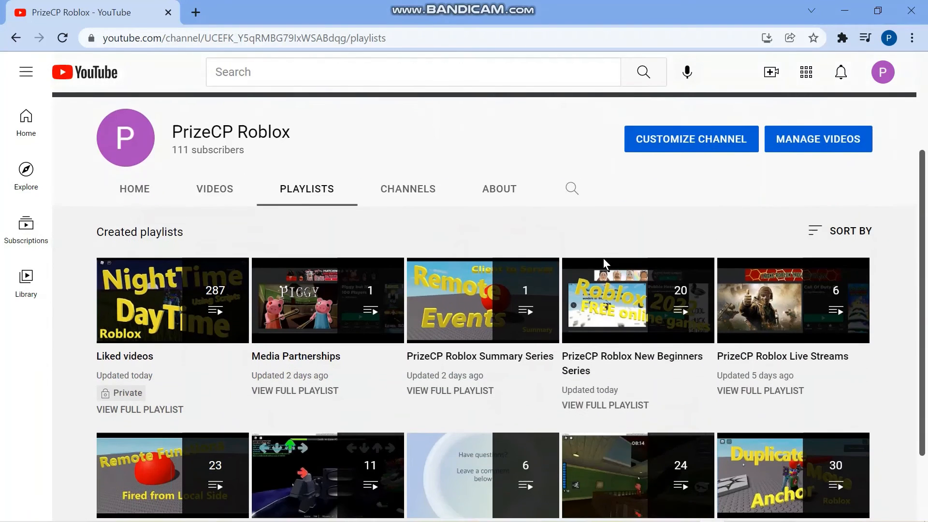
{"action": "scroll", "scroll_direction": "down", "scroll_amount": 3}
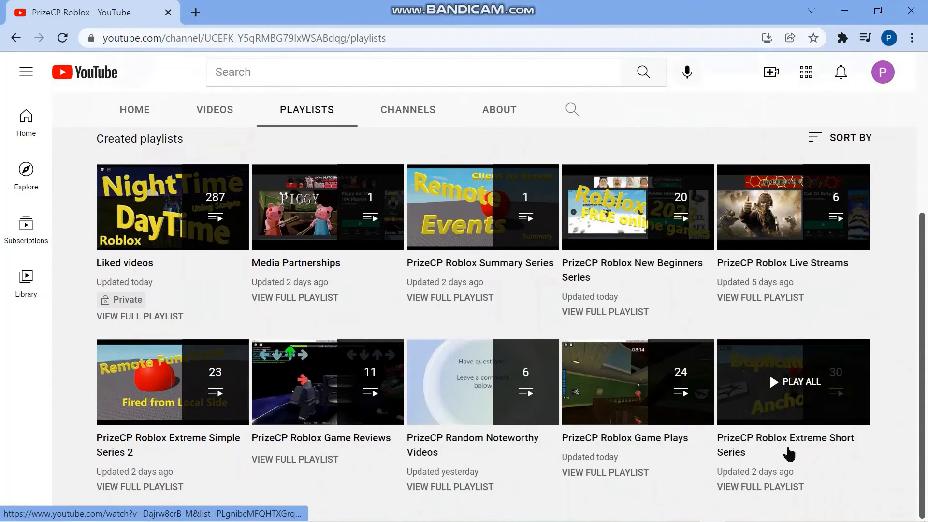
{"action": "mouse_move", "coordinate": [791, 454]}
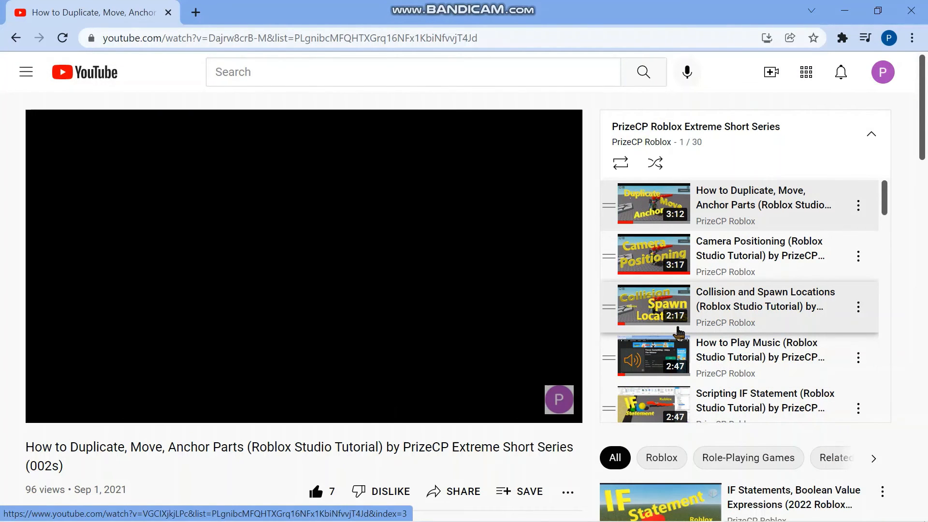
{"action": "mouse_move", "coordinate": [677, 330]}
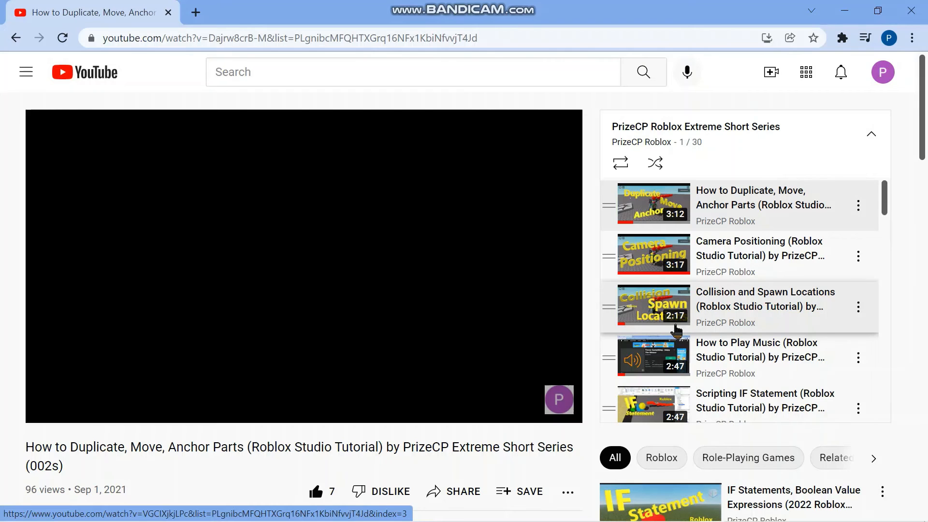